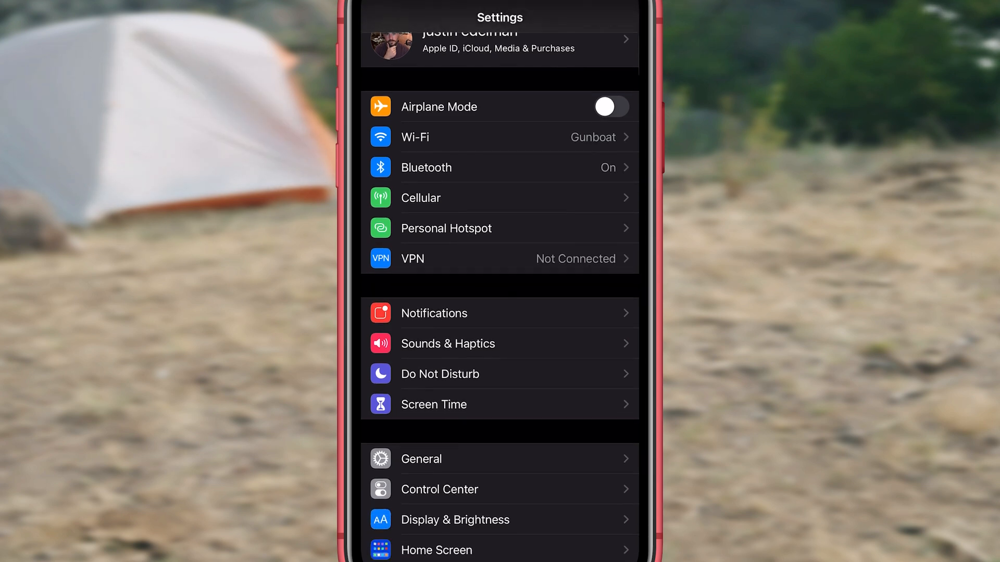
Open General, then Background App Refresh in iOS Settings
left_click(421, 459)
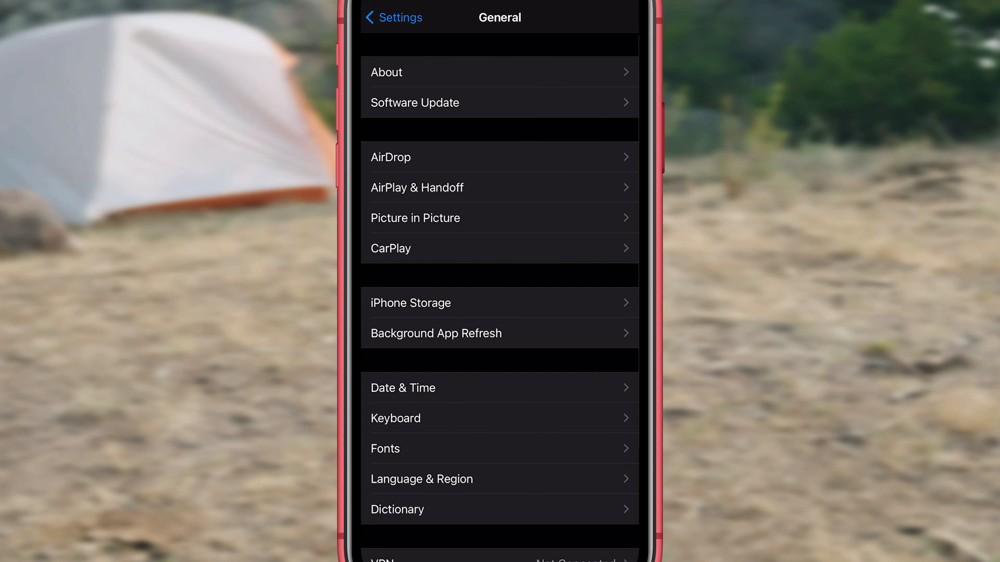
left_click(435, 333)
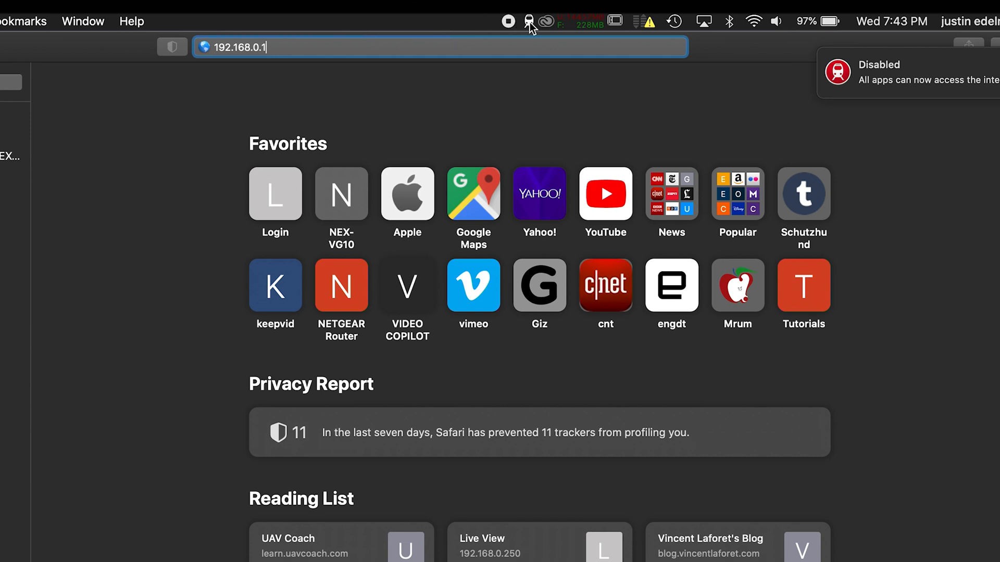
Select the Safari address bar to enter the router address 192.168.0.1
left_click(529, 20)
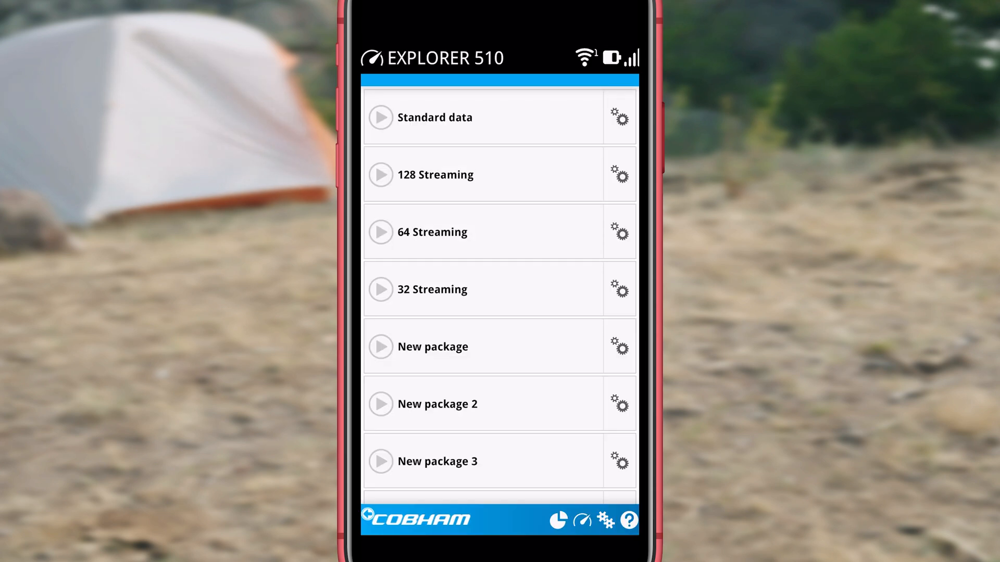
Tap play beside Standard data to connect, then return to Safari
left_click(380, 117)
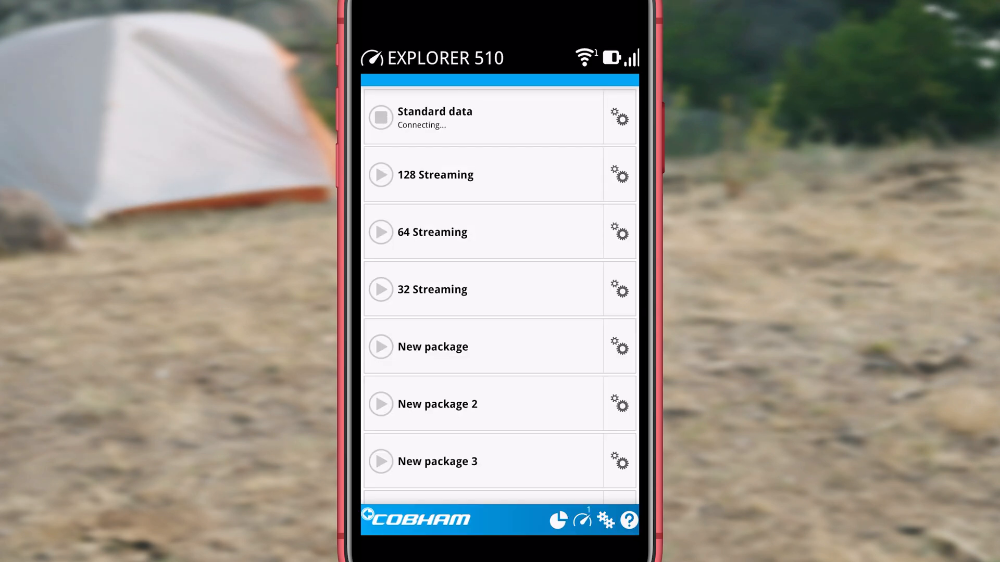
left_click(381, 117)
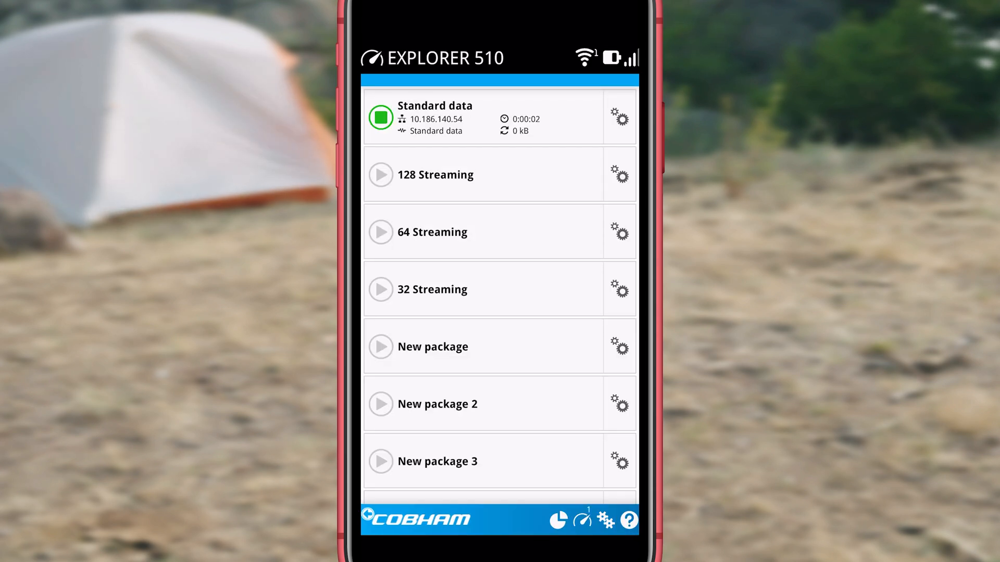
left_click(458, 26)
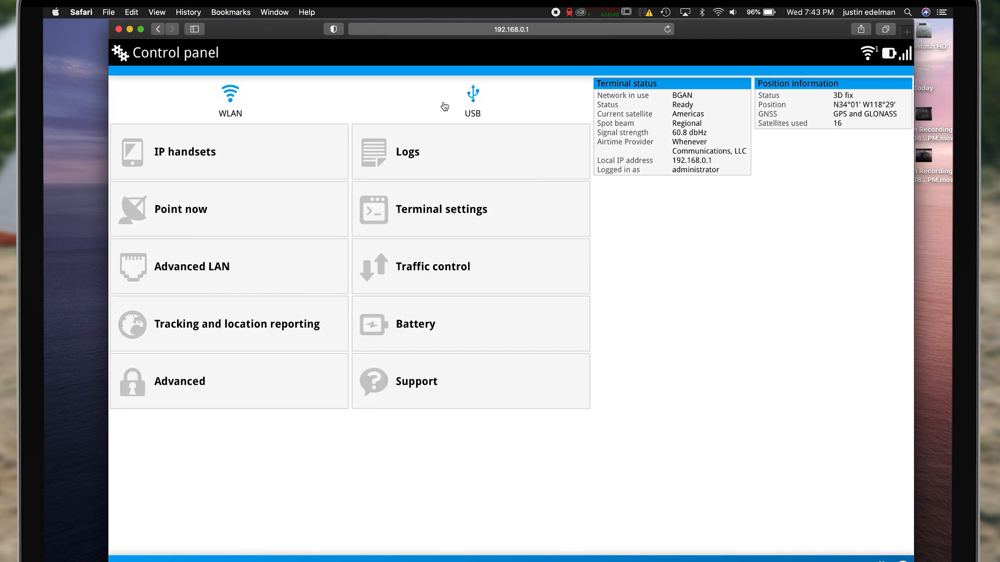
mouse_move(193, 207)
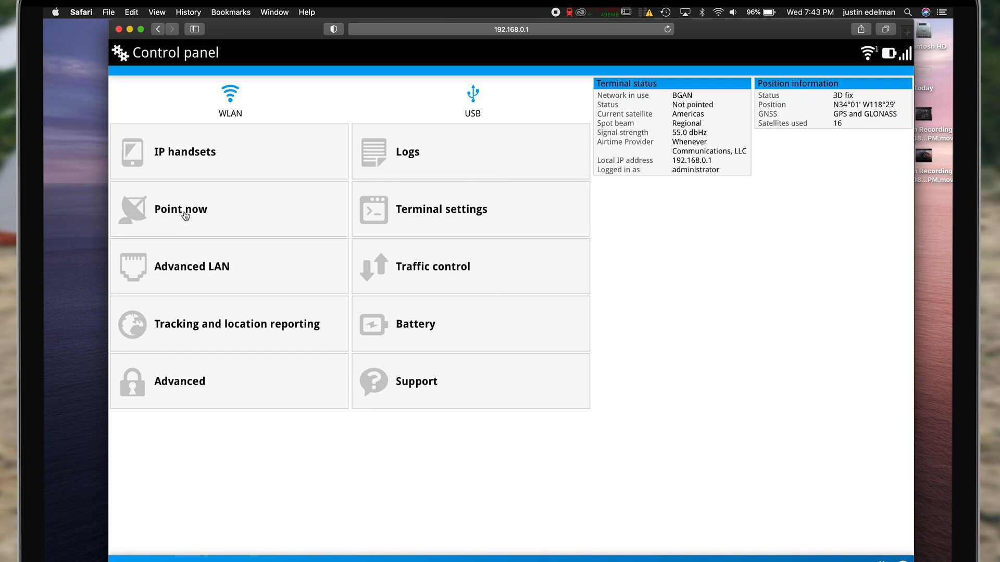
Click Point now in the EXPLORER 510 control panel
left_click(181, 209)
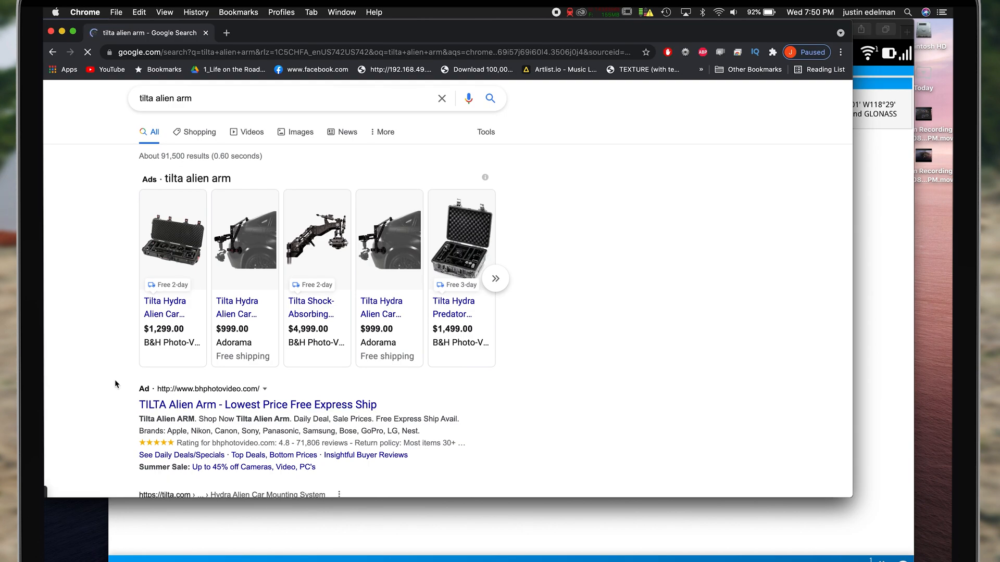
Type 'ins' and scroll the Tilta Arm Quick Start Guide page
type("ins")
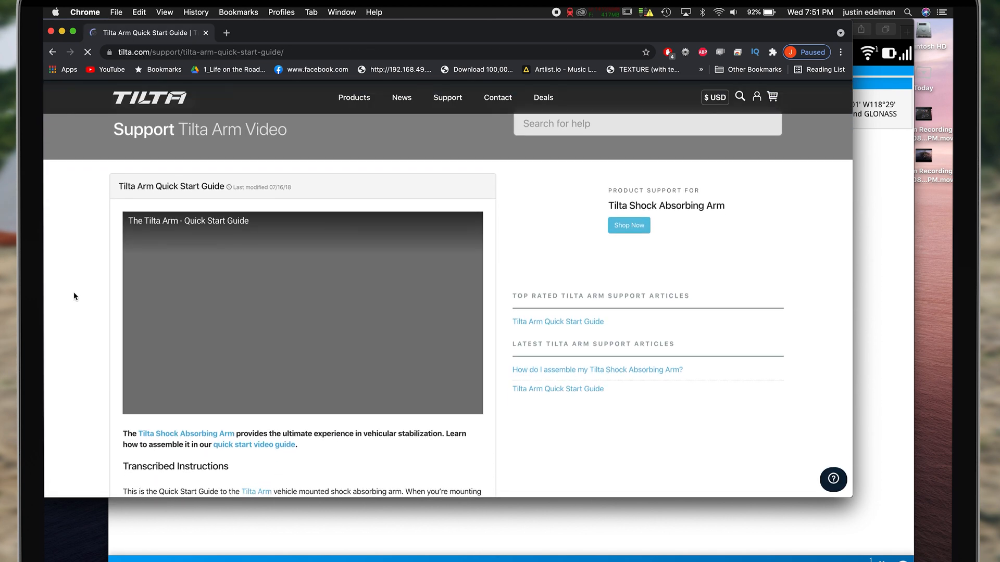
scroll("down", 3)
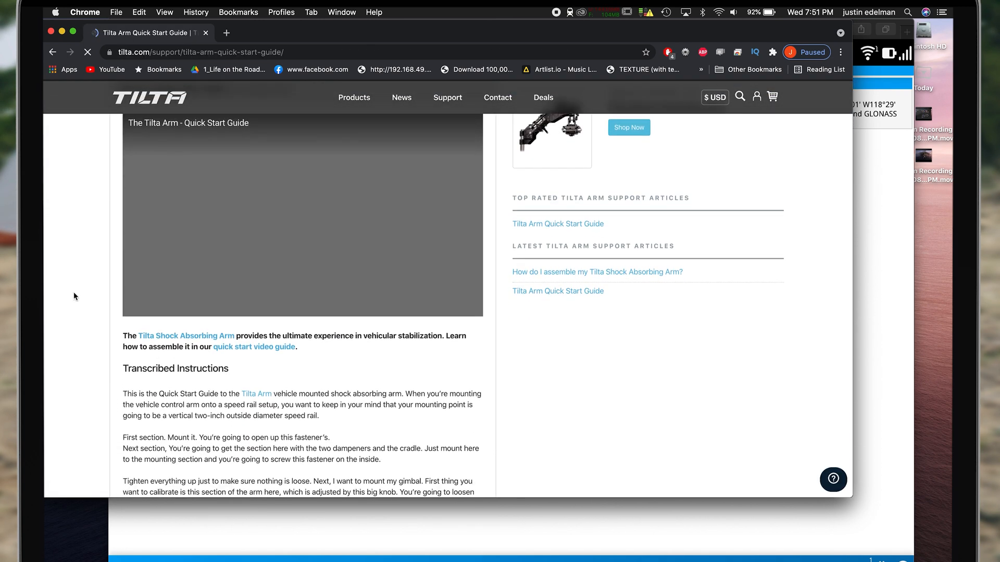